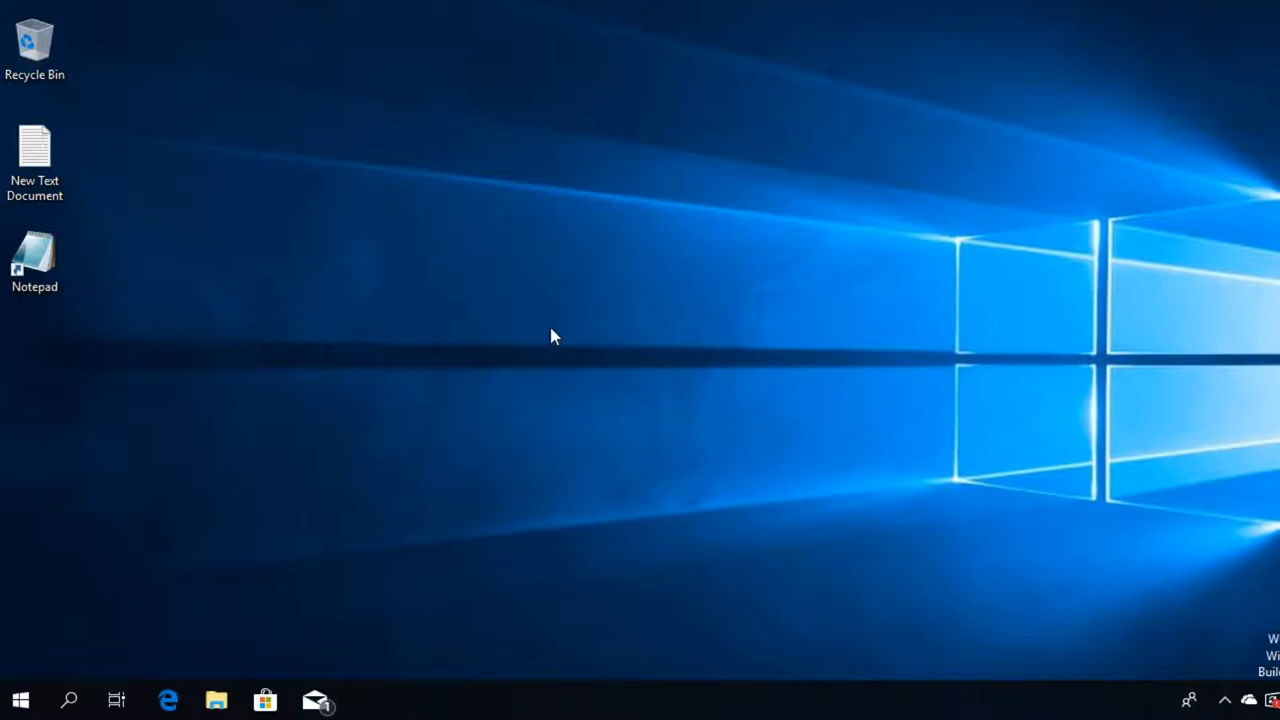
mouse_move(678, 333)
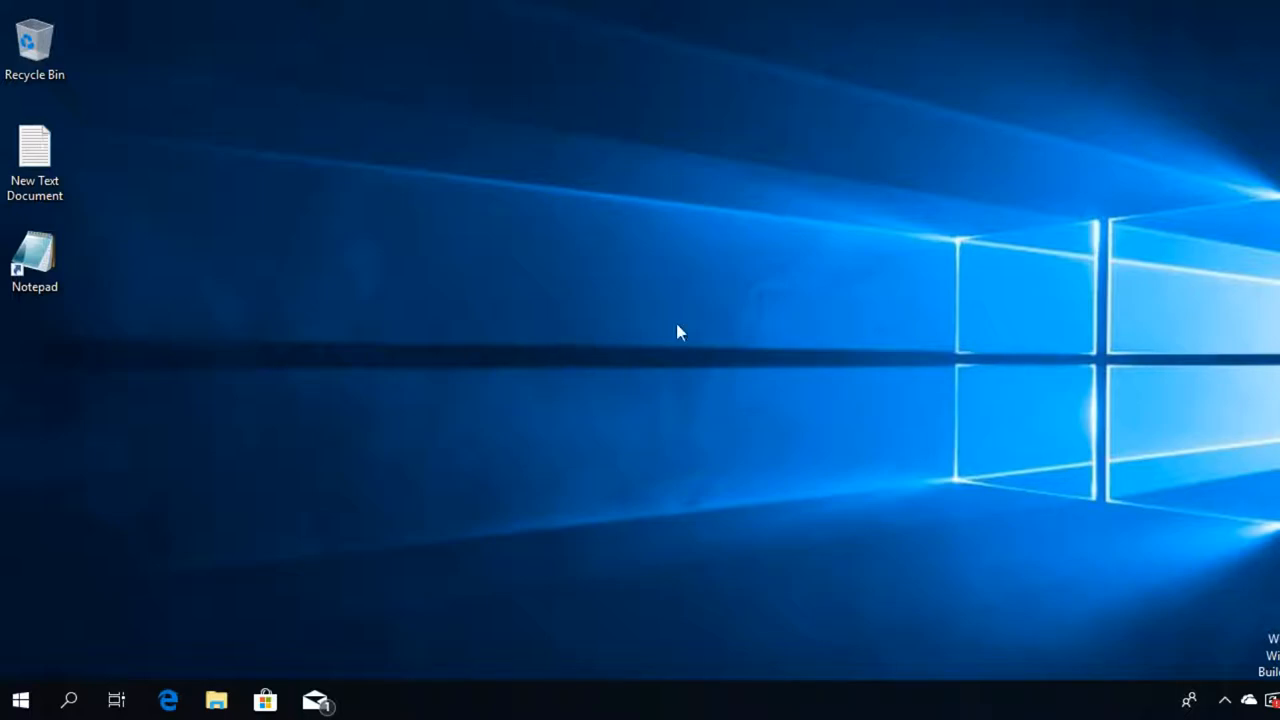
mouse_move(538, 288)
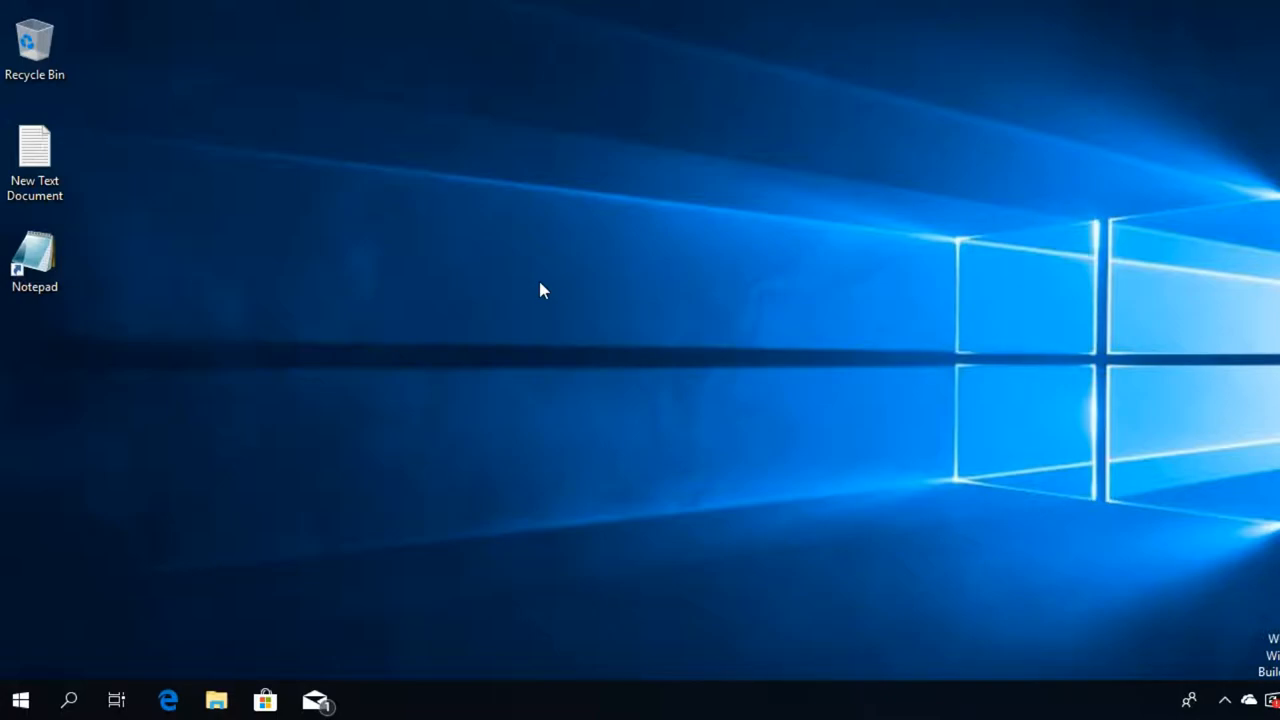
mouse_move(516, 380)
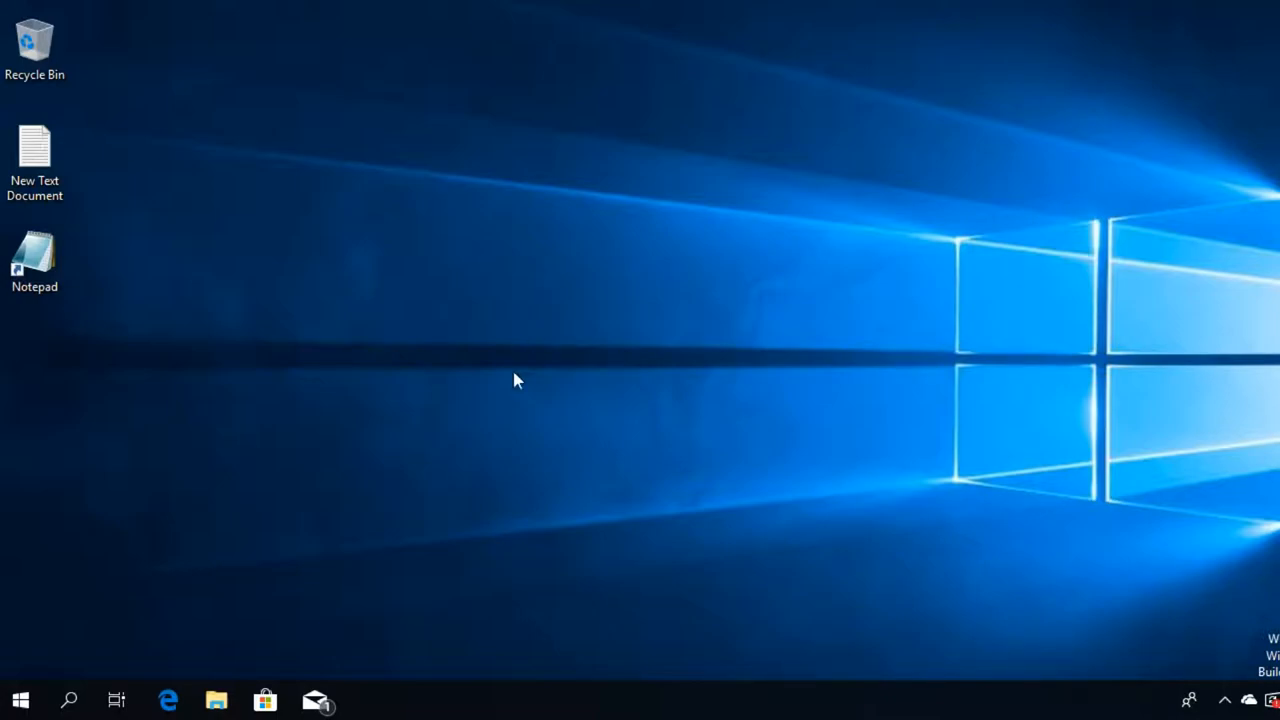
Step: Search Start for 'troubleshoot' and open the Troubleshoot system settings page
click(25, 695)
text(trouble)
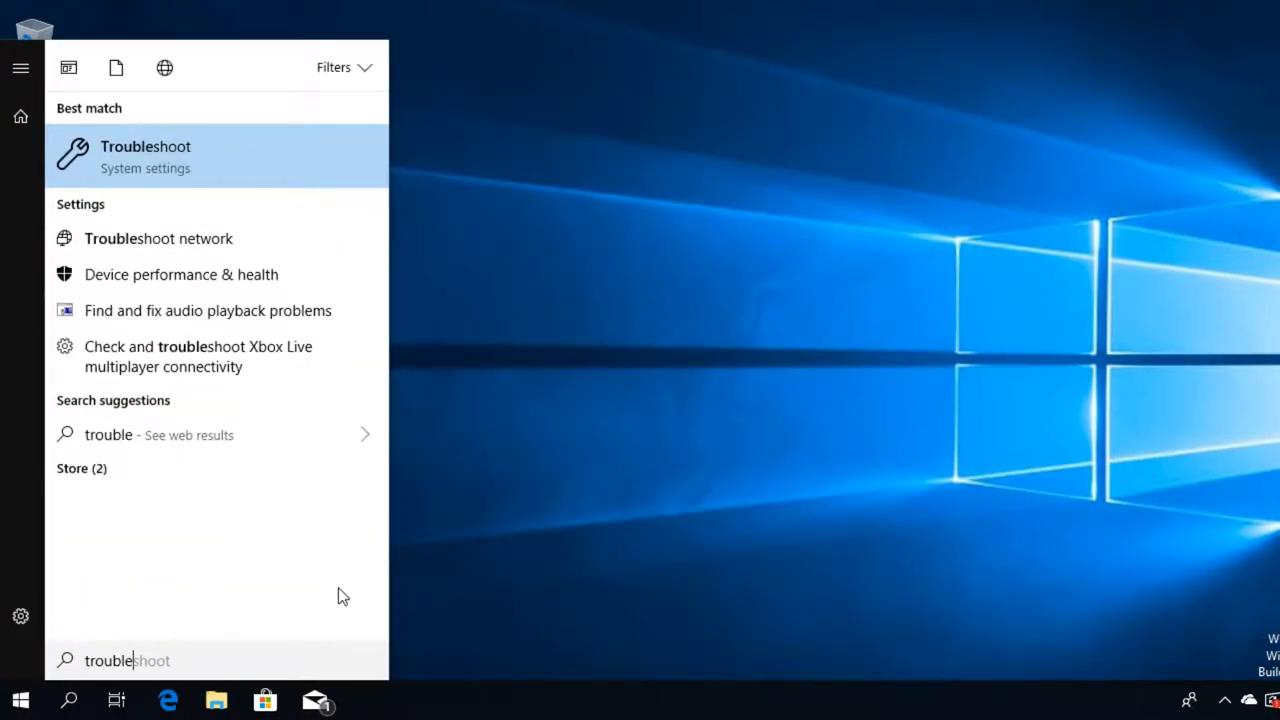
mouse_move(168, 163)
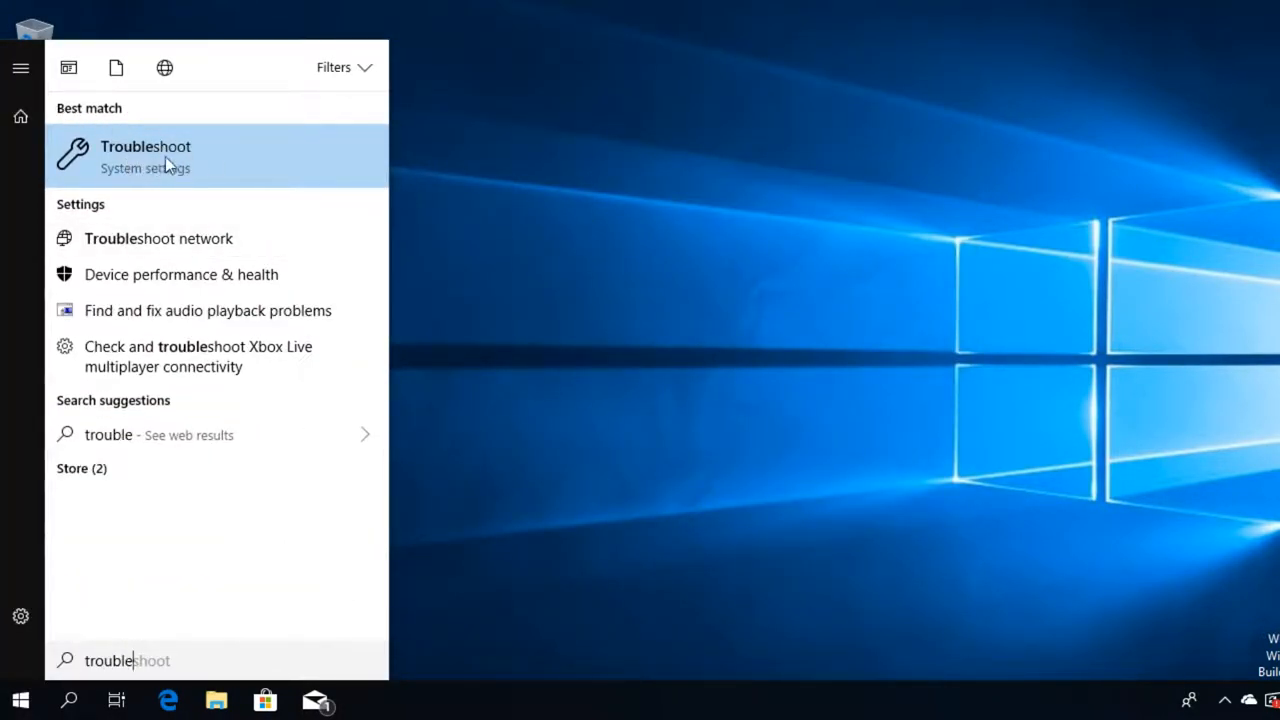
click(145, 156)
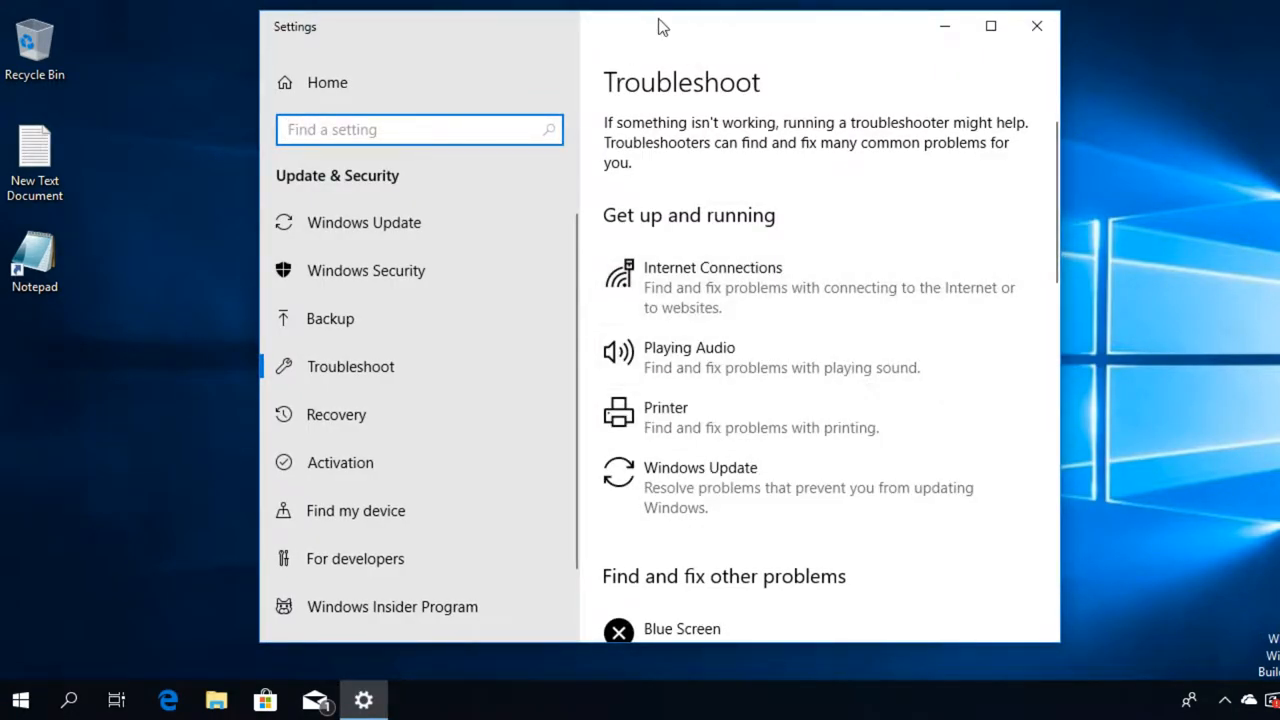
Step: Scroll down the troubleshooter list and expand the Hardware and Devices entry
scroll(down, 3)
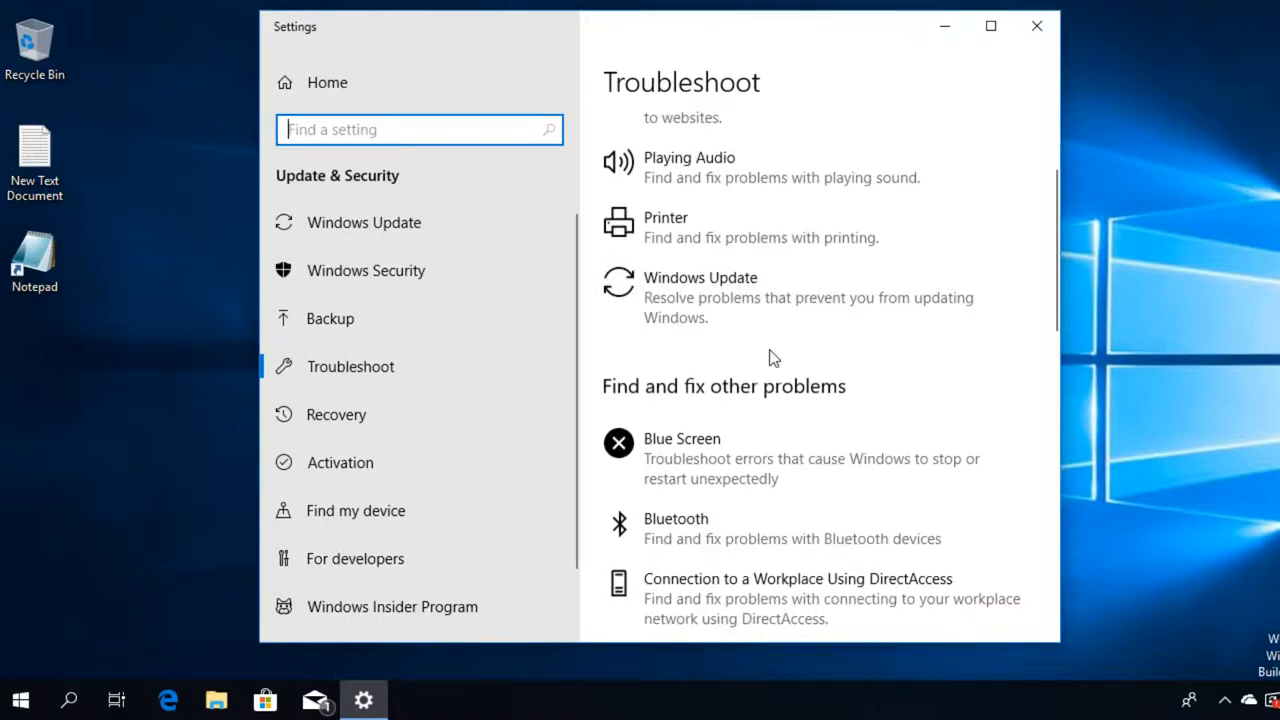
scroll(down, 3)
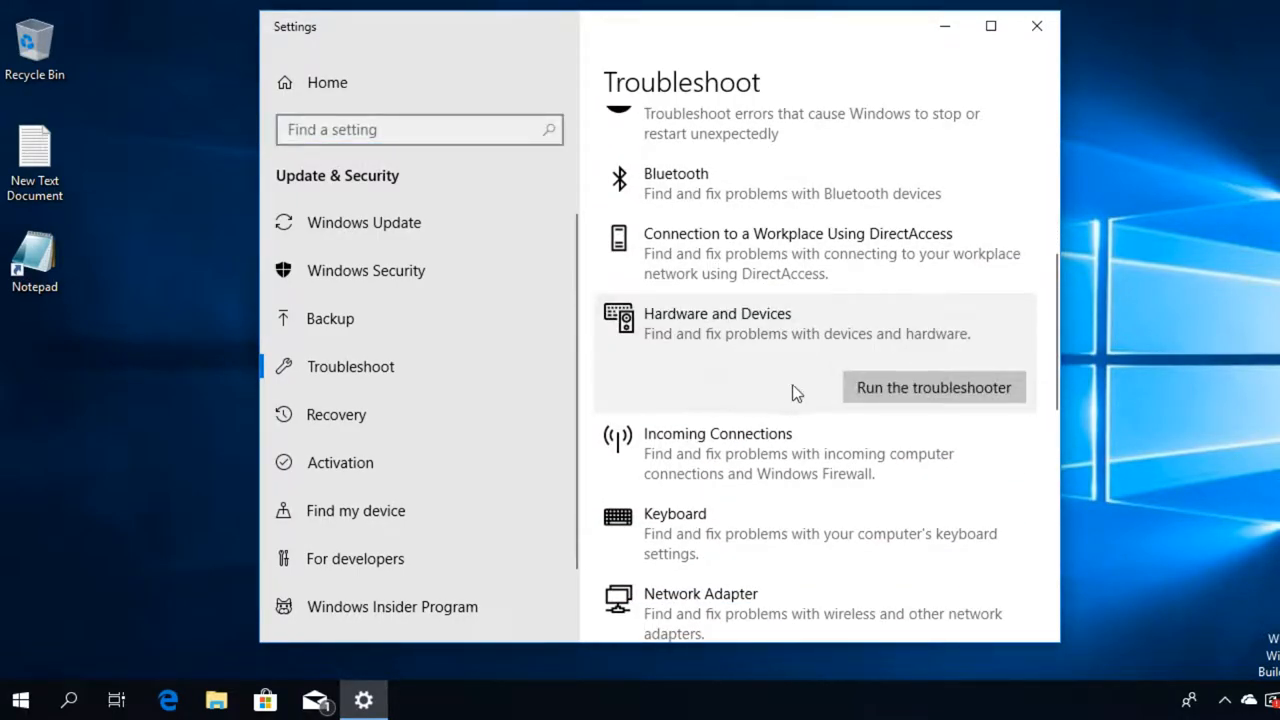
click(933, 387)
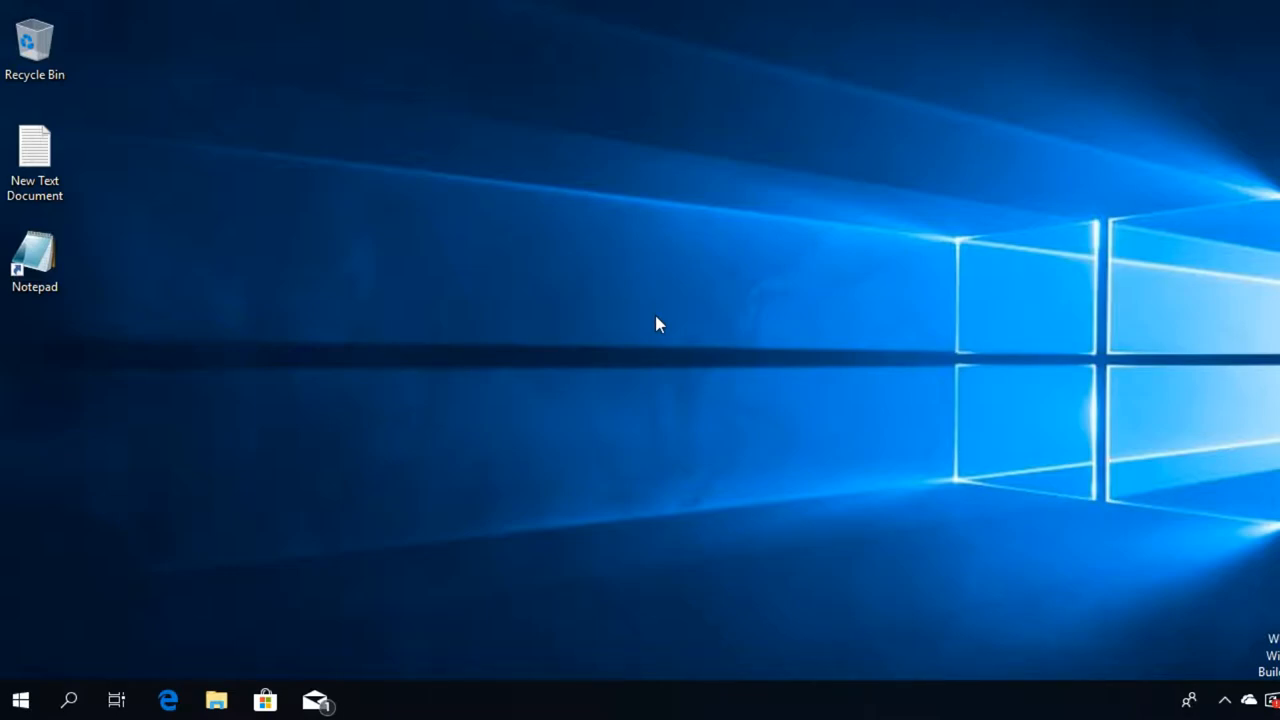
Step: Launch Device Manager by running devmgmt.msc from the Run dialog
text(devmgmt.msc)
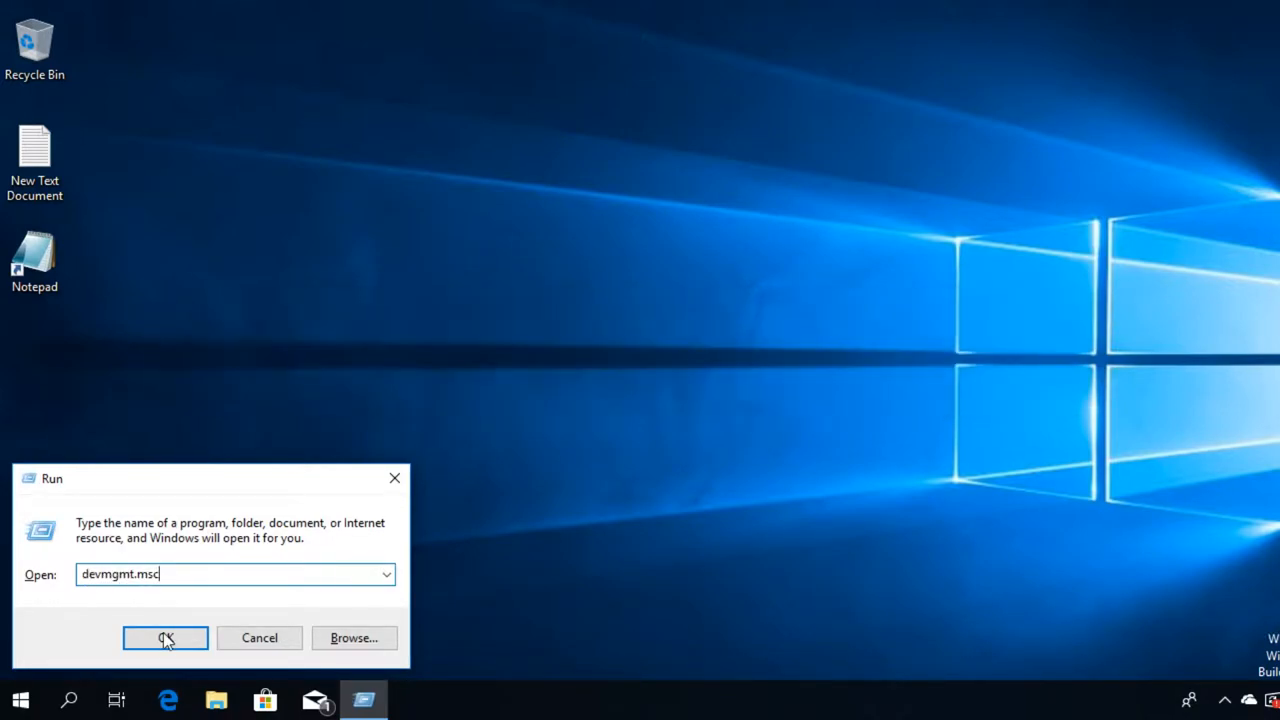
click(165, 637)
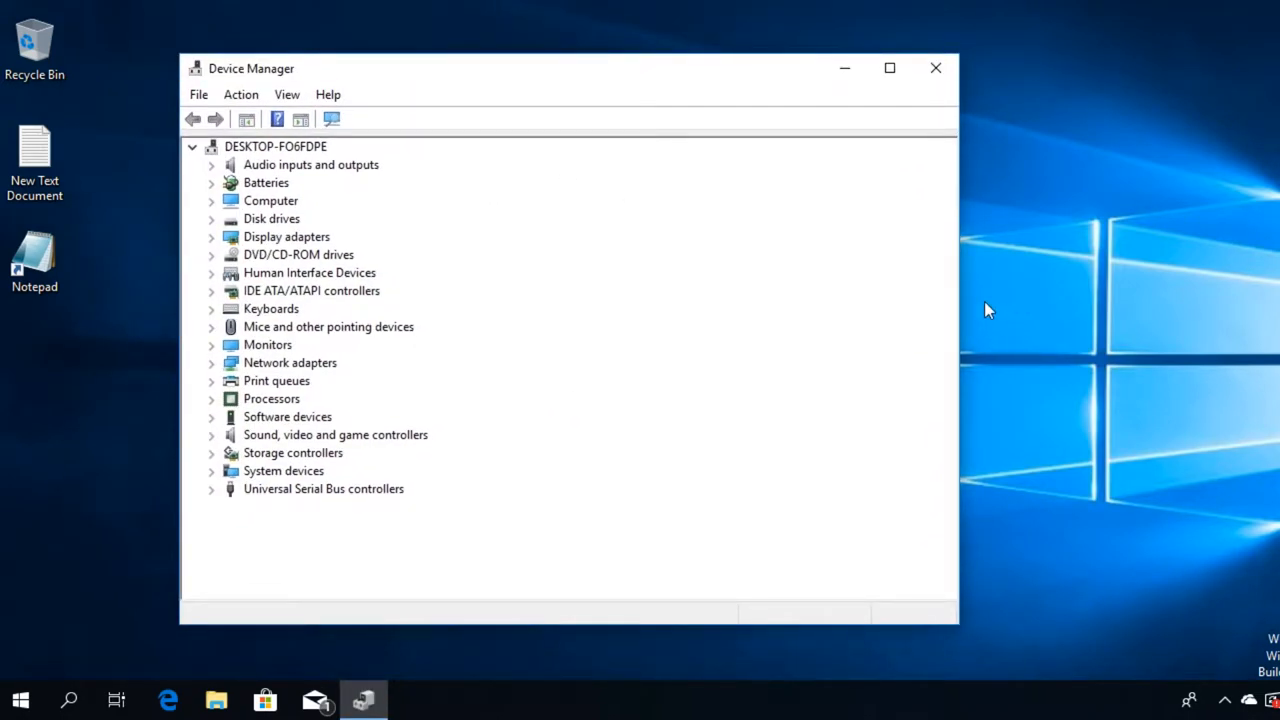
Step: Expand Disk drives to show the VBOX HARDDISK drive
click(271, 218)
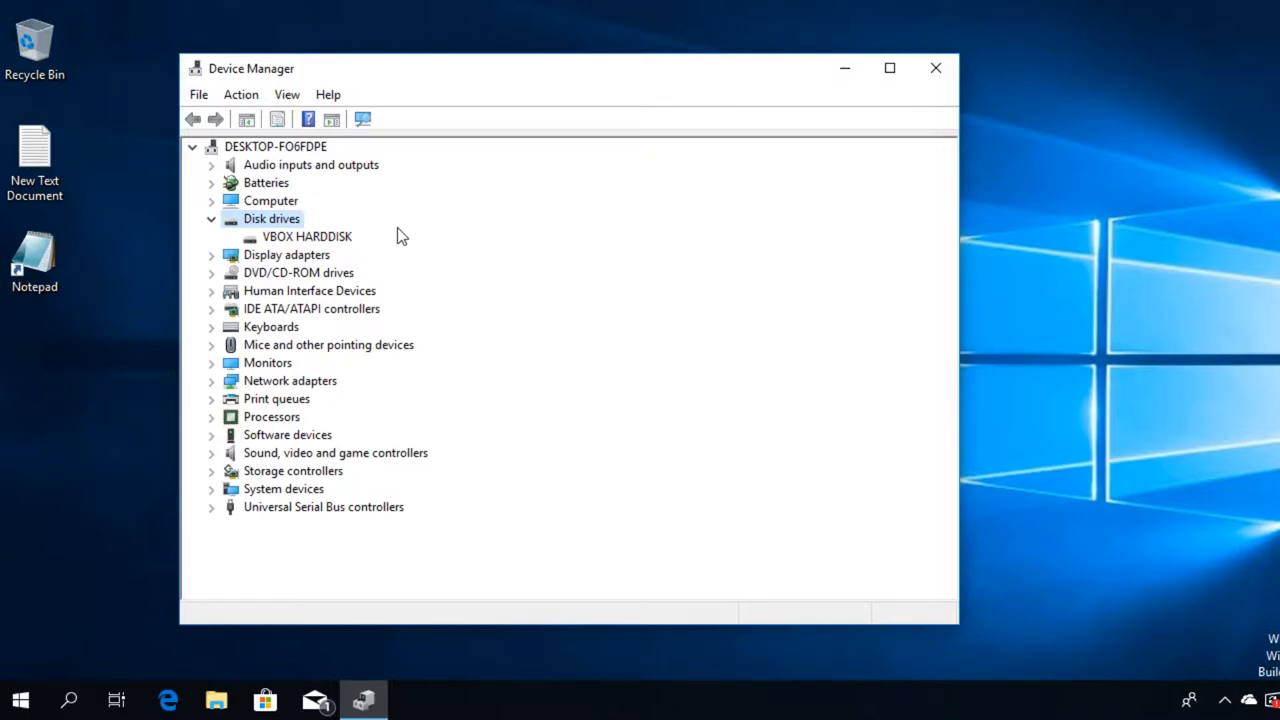
Step: Open VBOX HARDDISK Properties, confirm it's working properly, and close the dialog
right_click(307, 236)
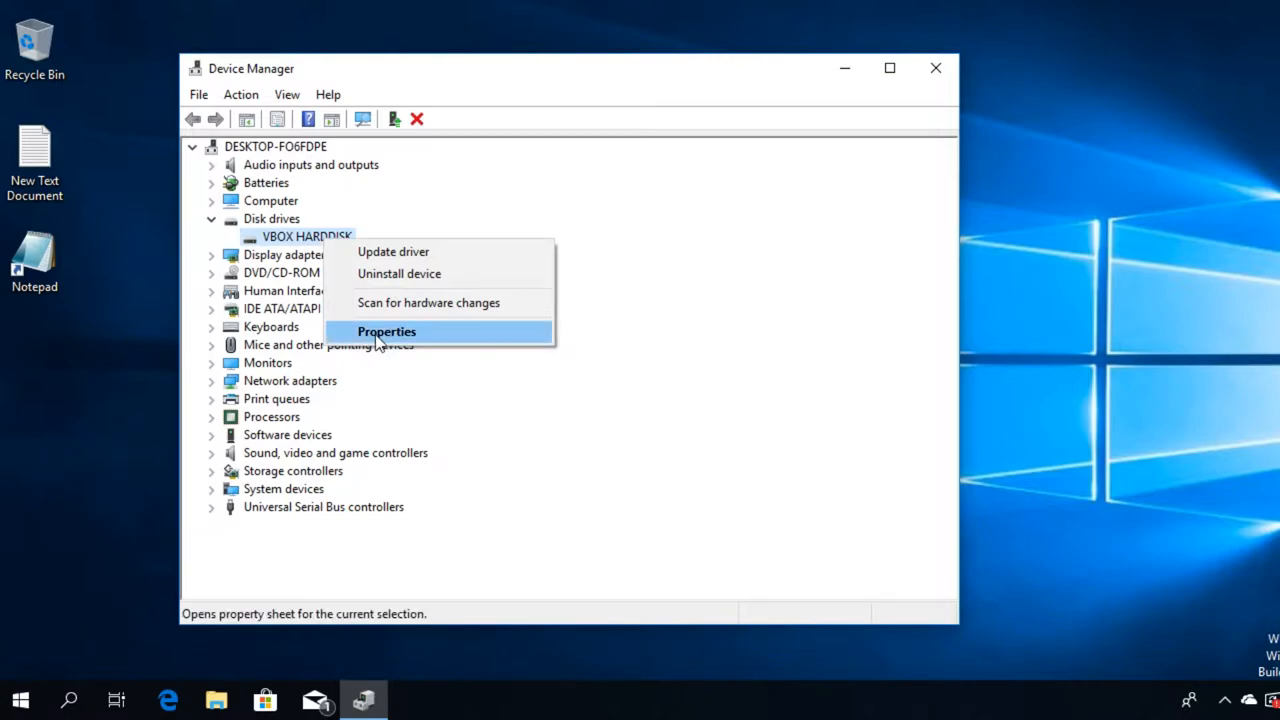
click(386, 331)
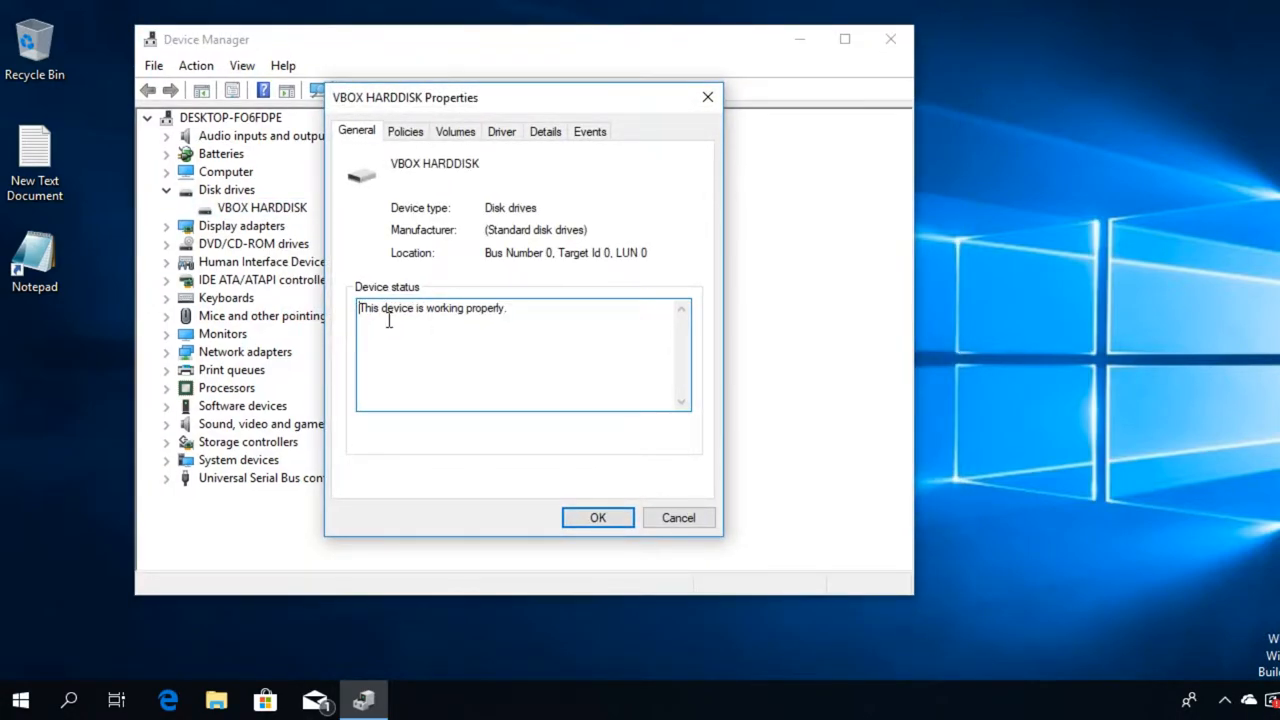
click(598, 517)
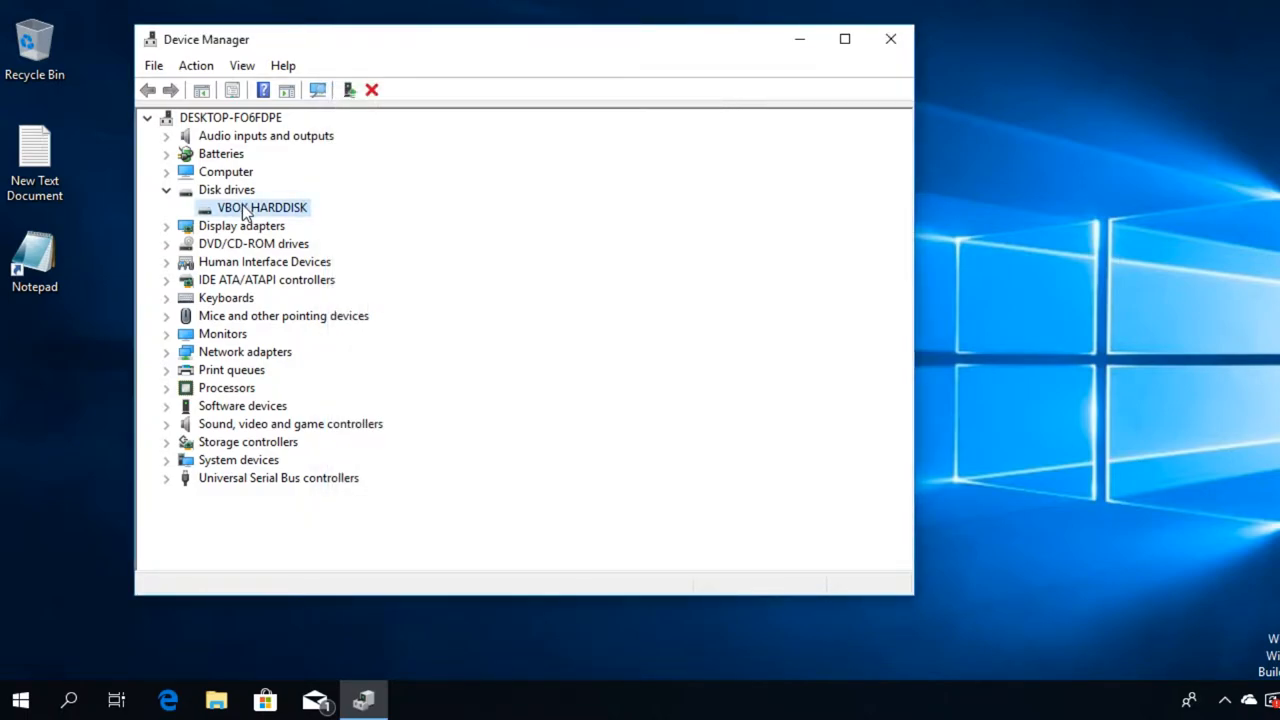
right_click(262, 207)
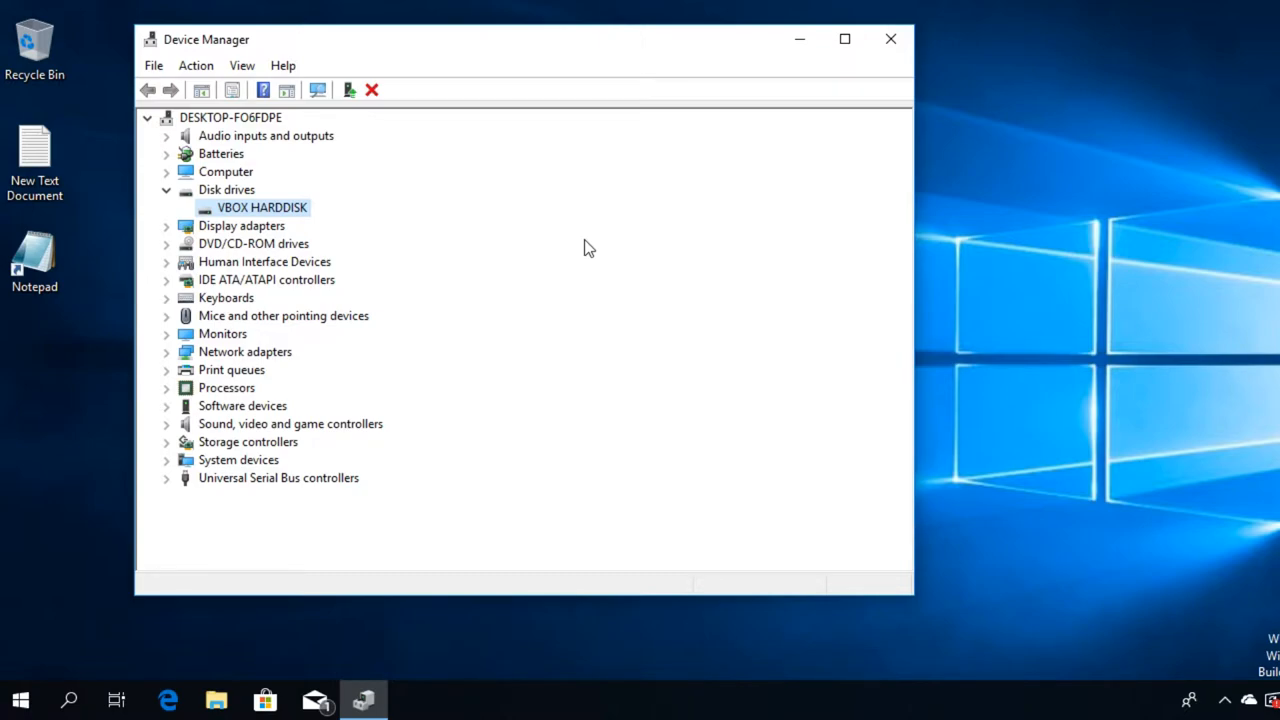
Step: Open the VBOX HARDDISK context menu, then start typing a comment 'I ha' on a video page
right_click(262, 207)
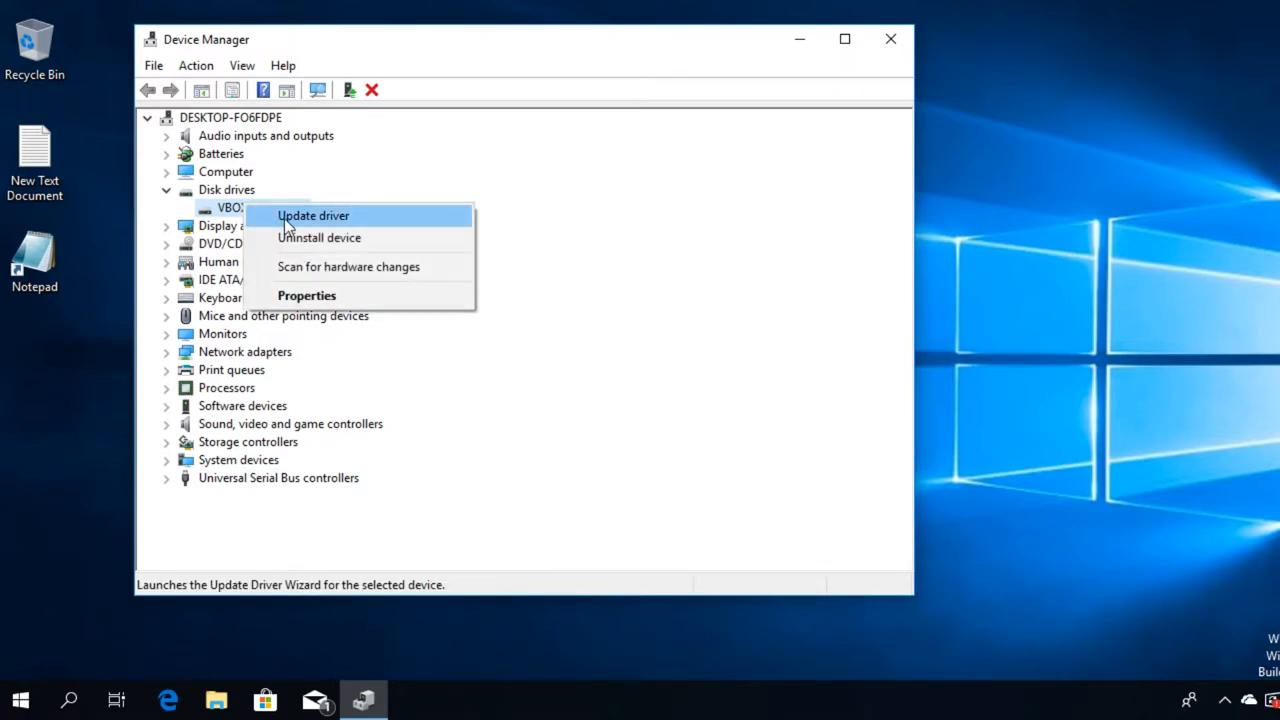
mouse_move(521, 258)
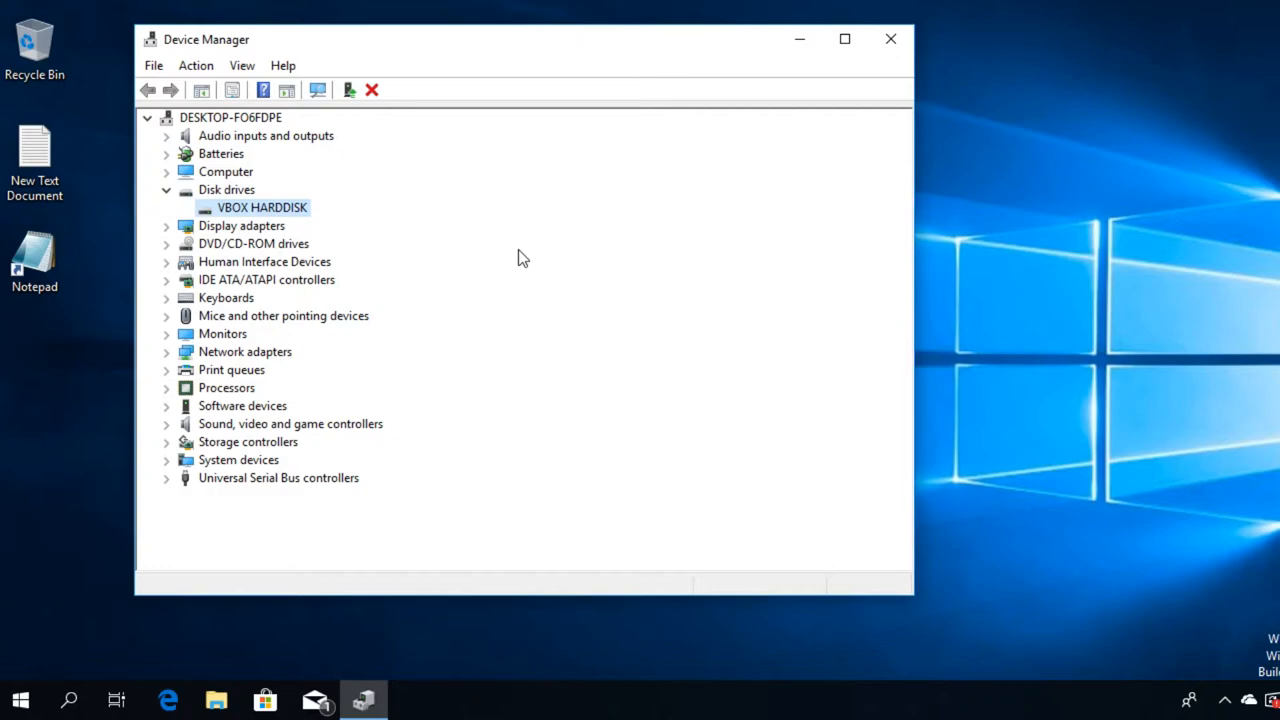
click(891, 39)
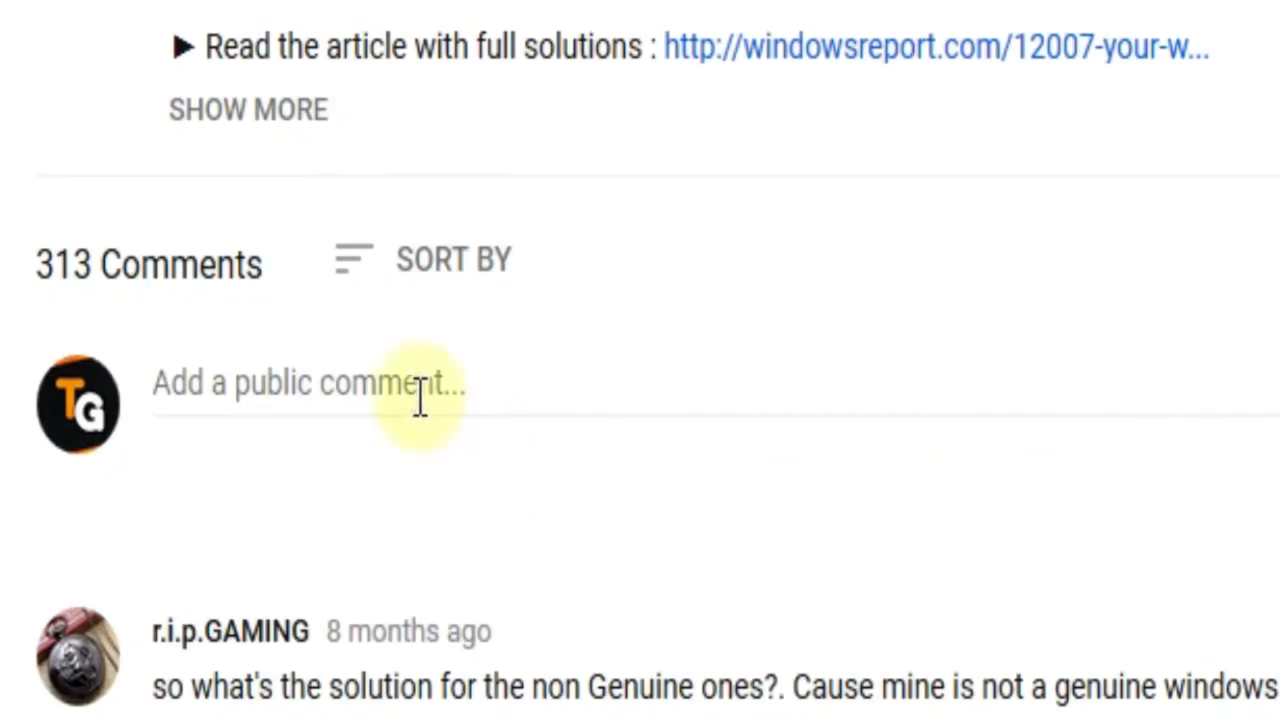
text(I ha)
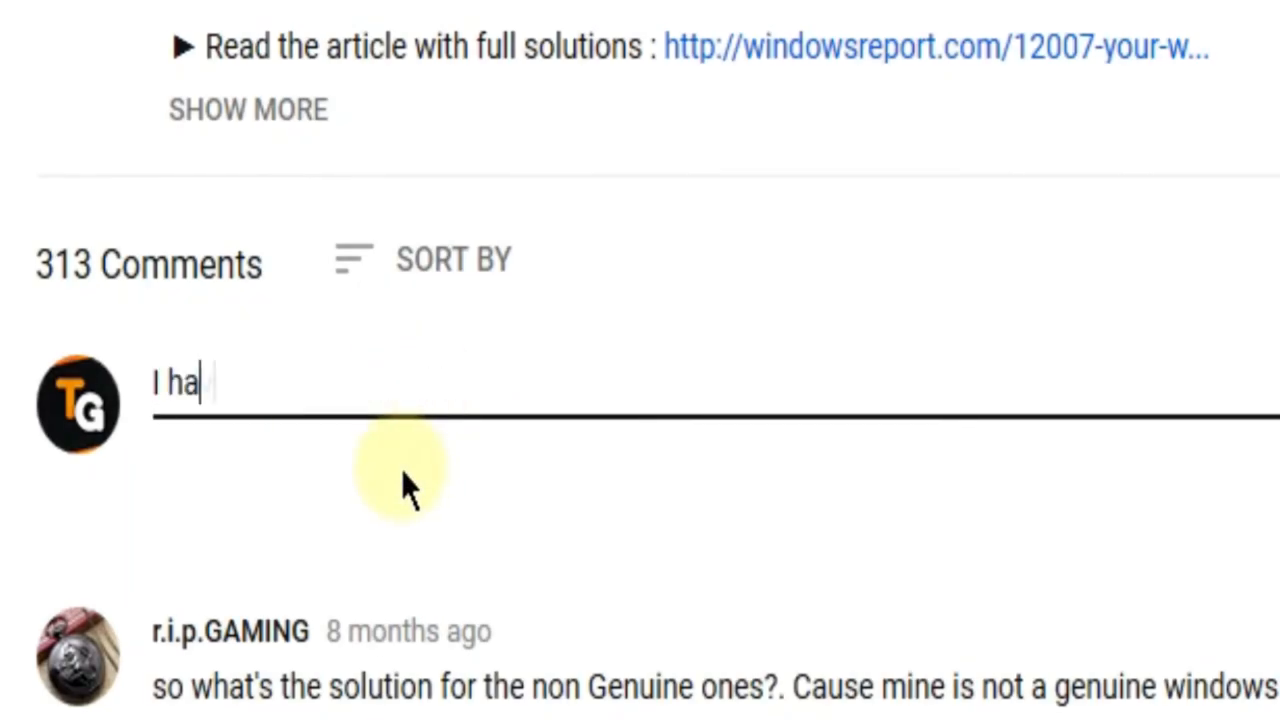